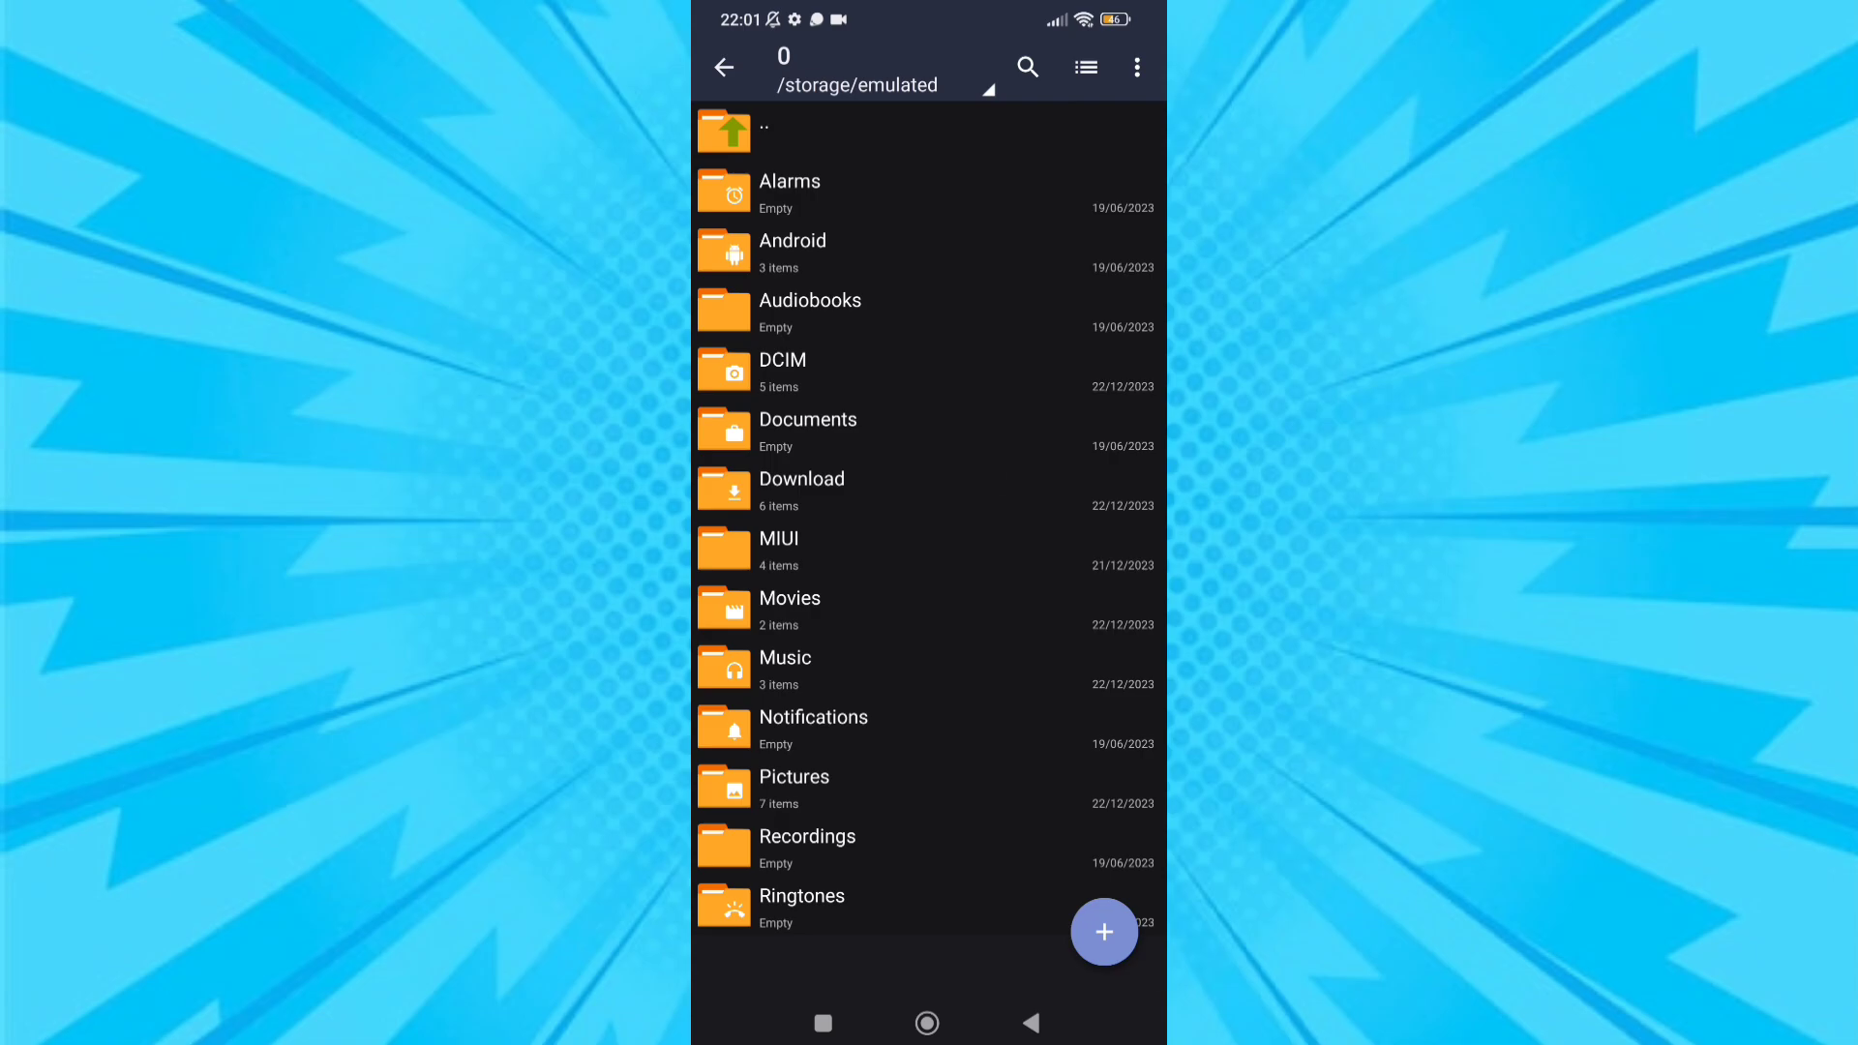
- Install 'Fast Game v3.11.0 [Premium].apk' from the Download folder in ZArchiver
{"action": "left_click", "coordinate": [802, 489]}
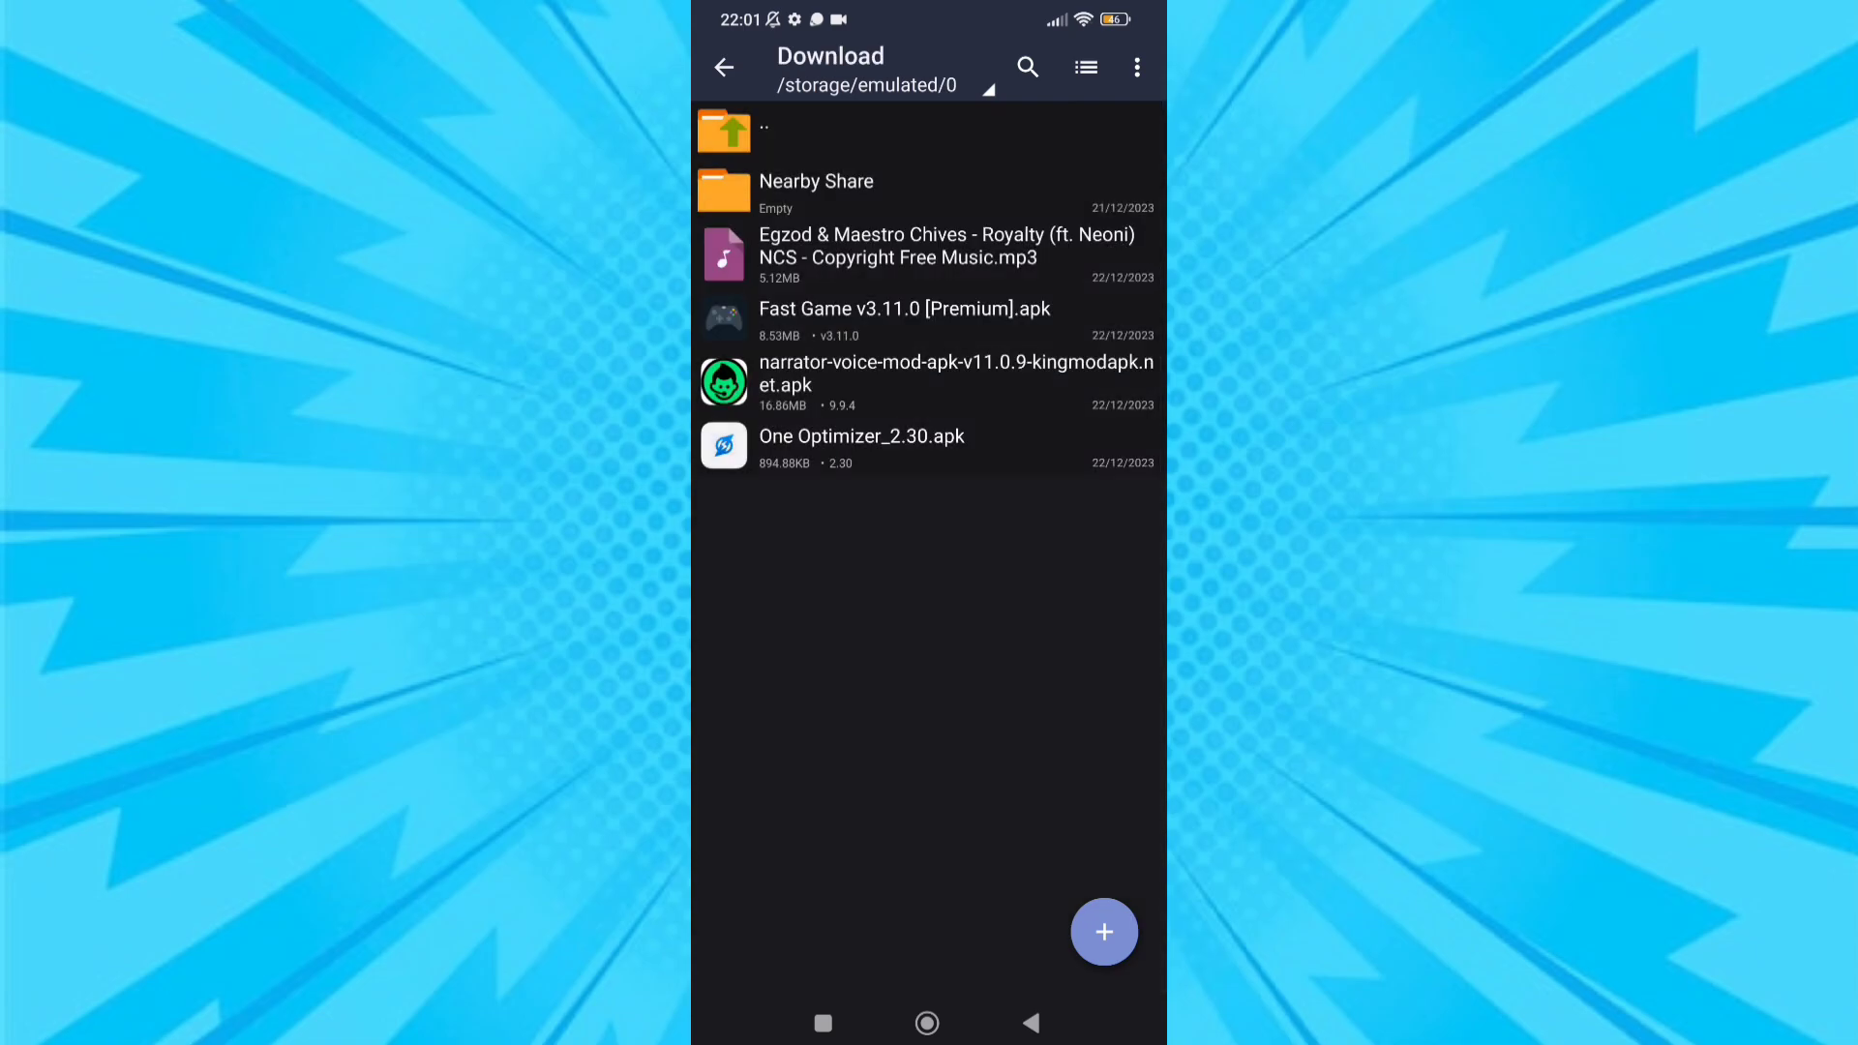
{"action": "left_click", "coordinate": [903, 309]}
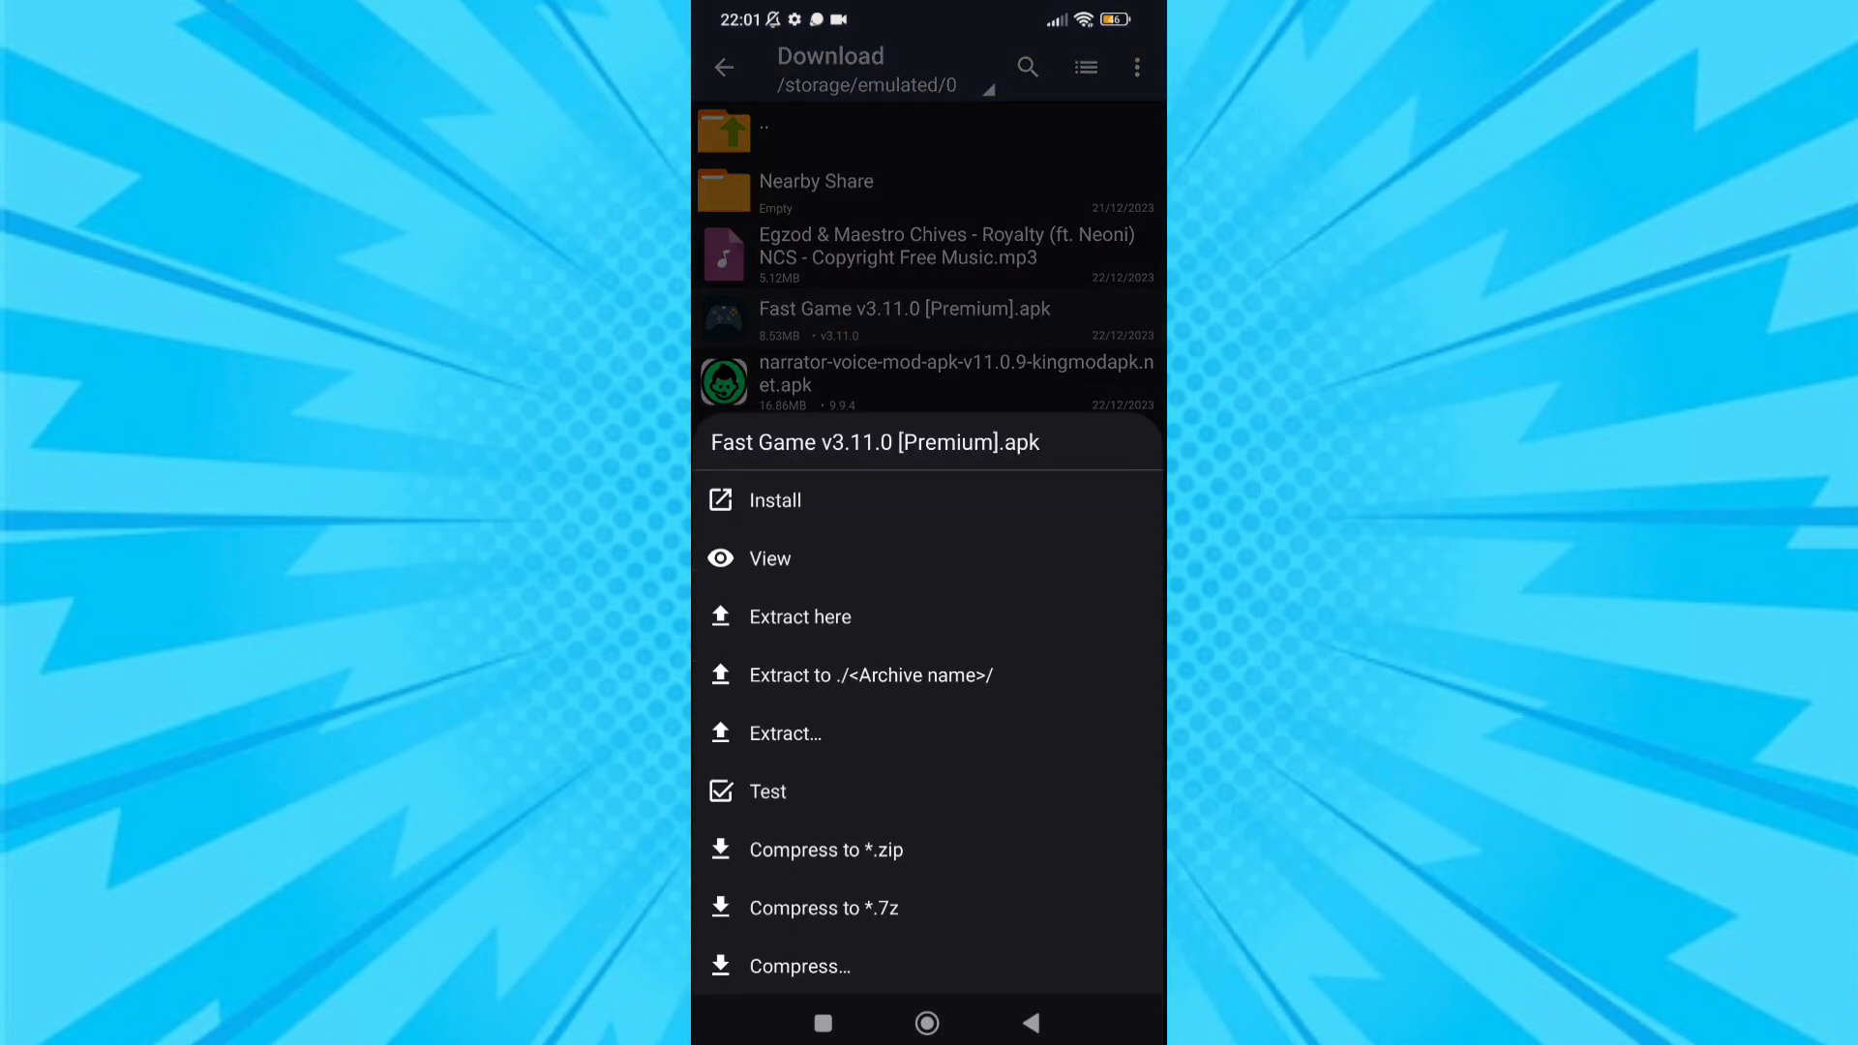
{"action": "left_click", "coordinate": [775, 500]}
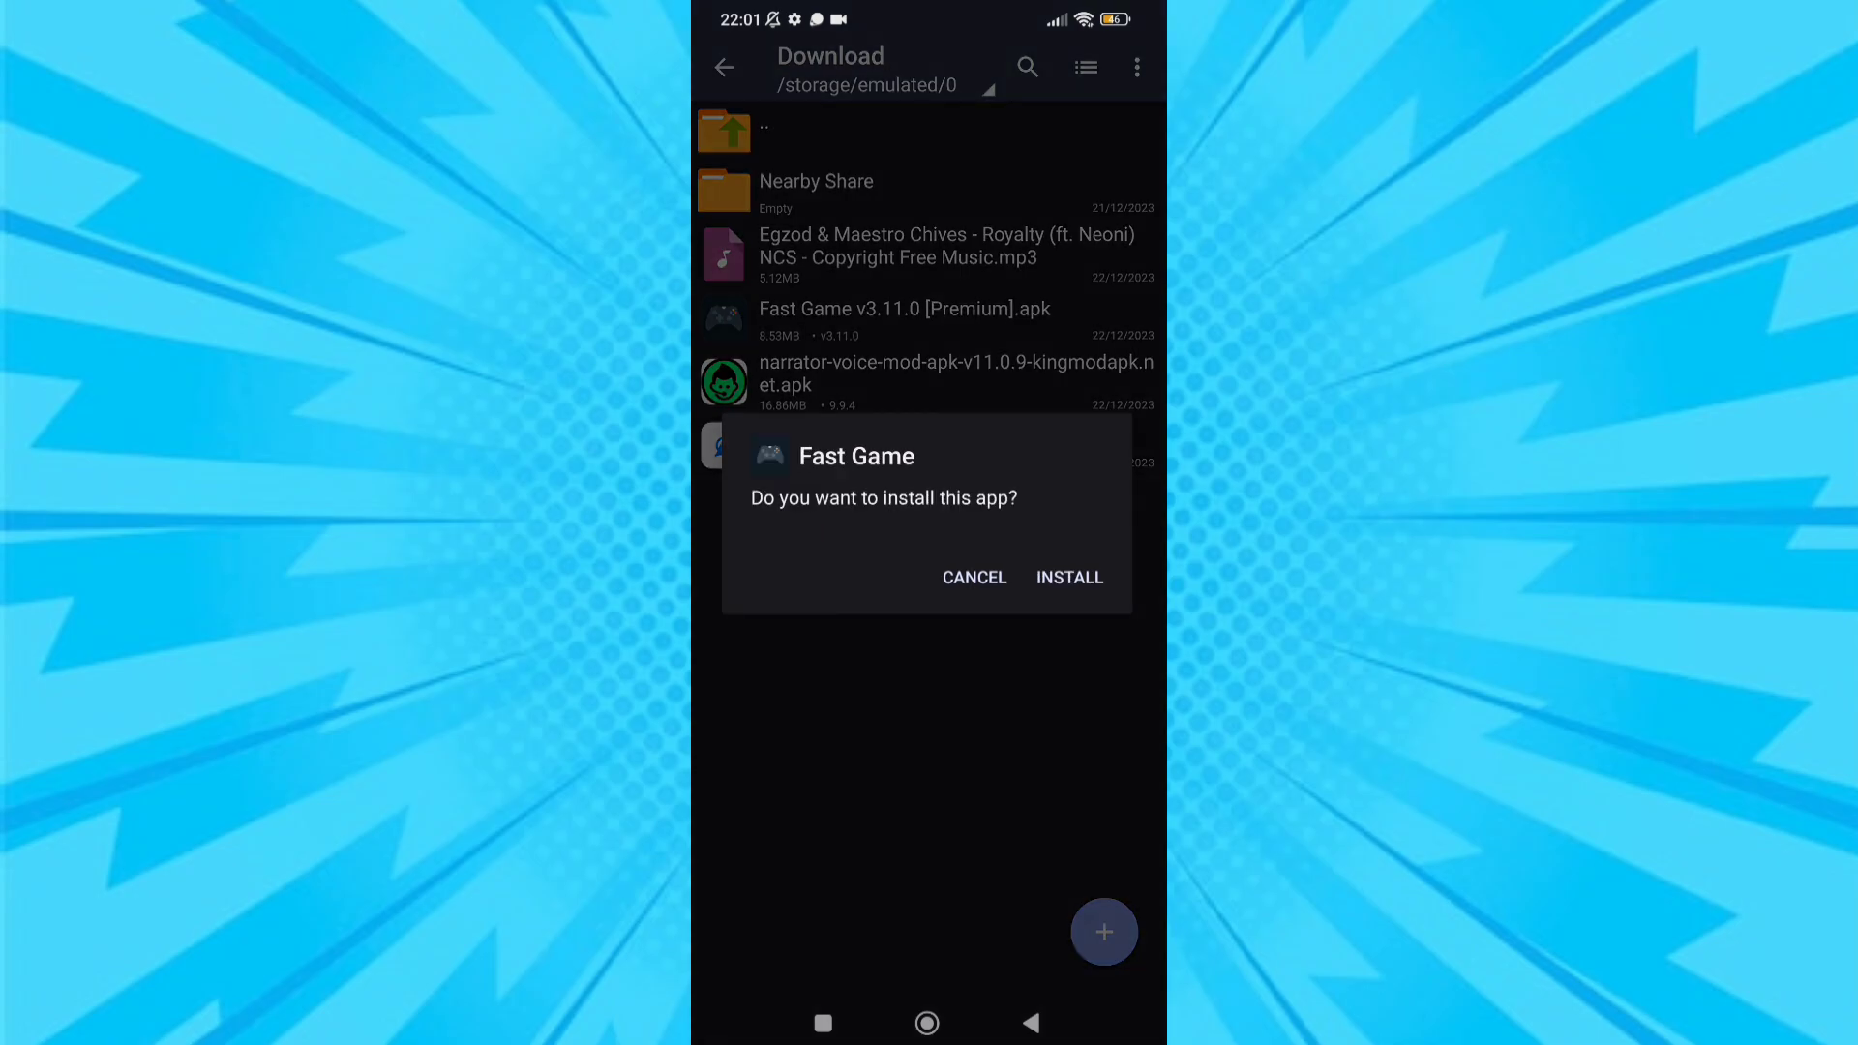
{"action": "left_click", "coordinate": [1069, 578]}
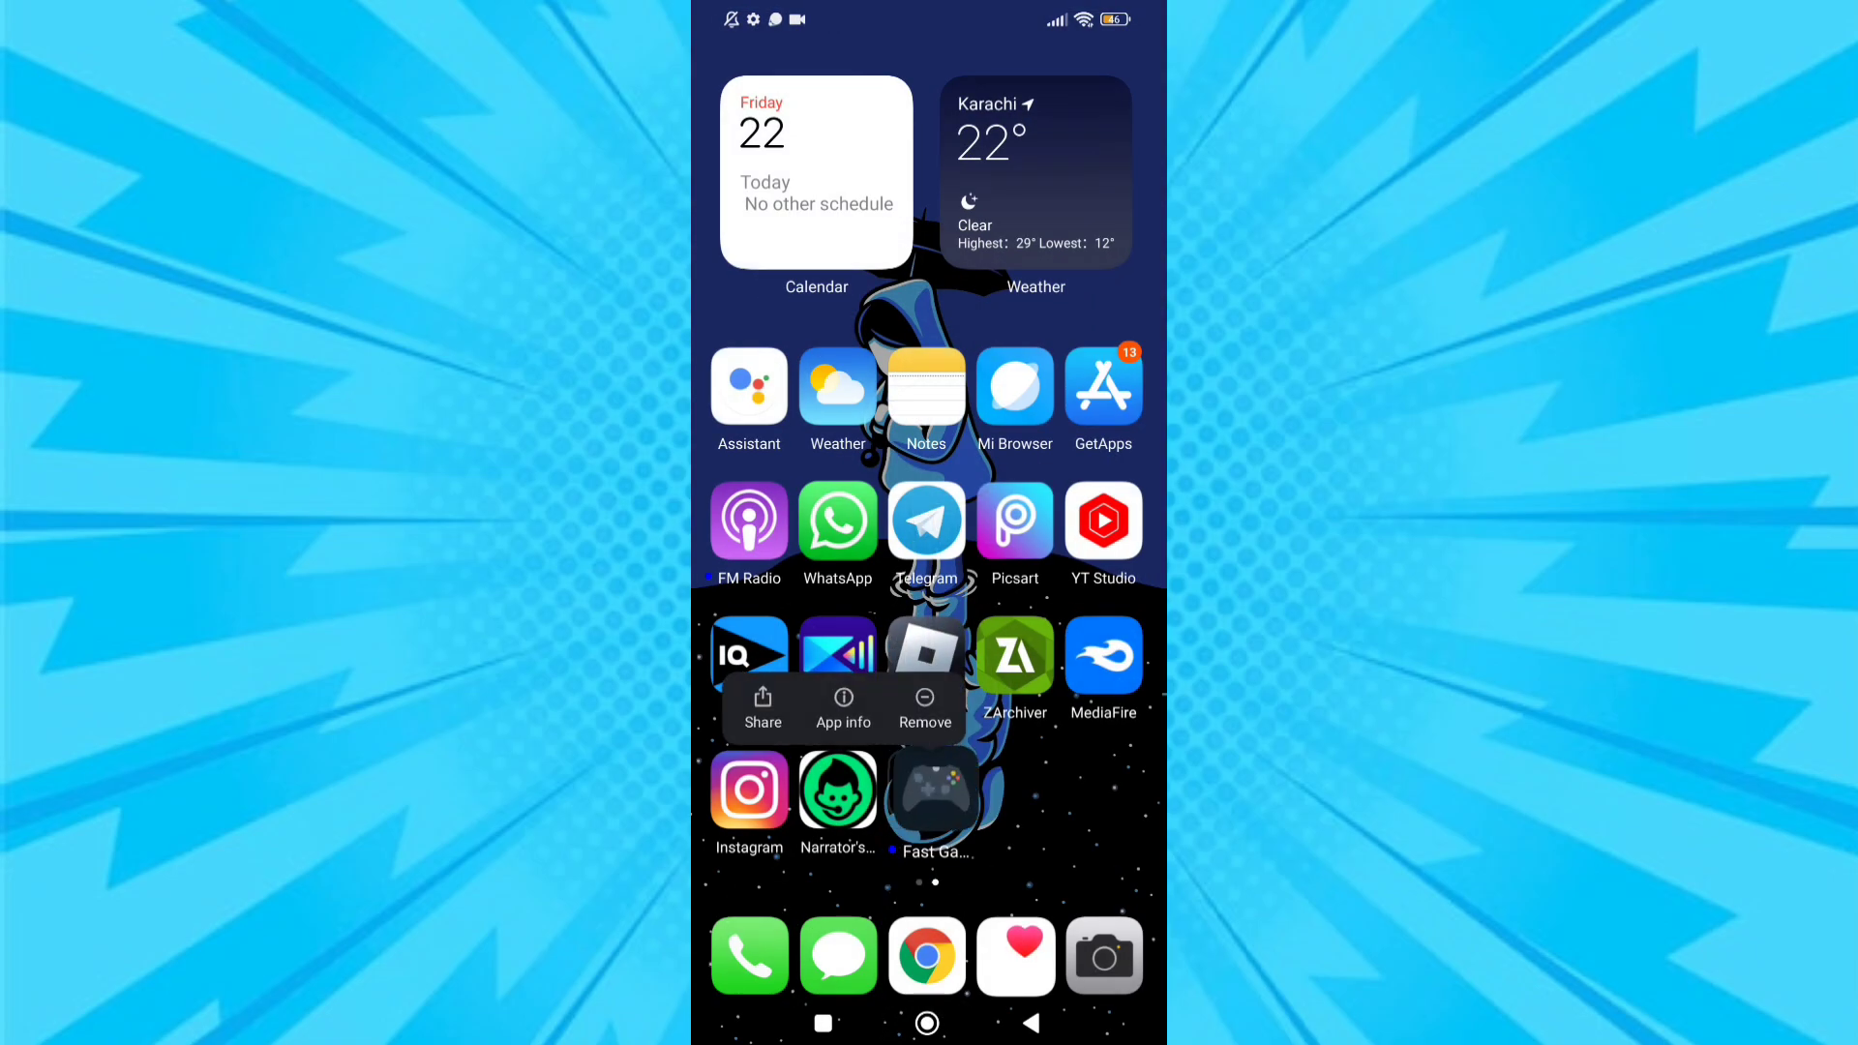
- Launch Fast Game from the home screen and accept its privacy policies and terms
{"action": "left_click", "coordinate": [933, 802]}
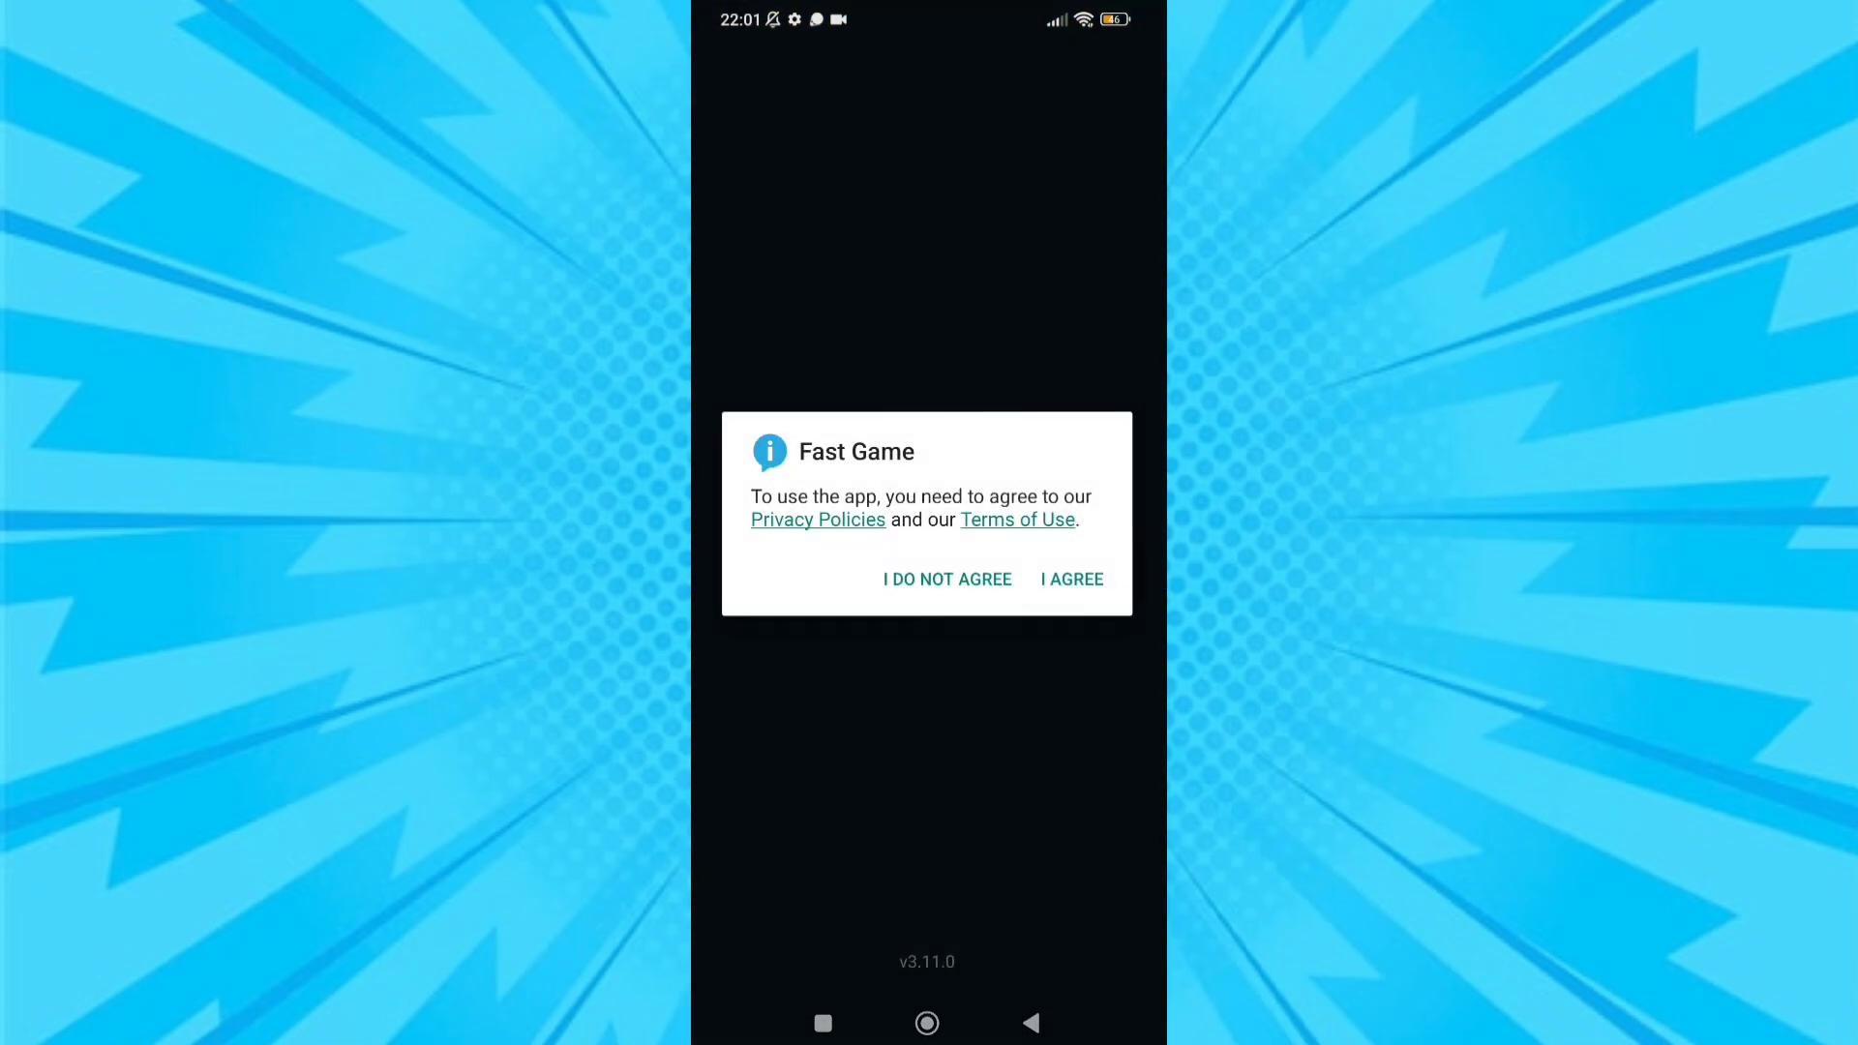
{"action": "left_click", "coordinate": [1071, 579]}
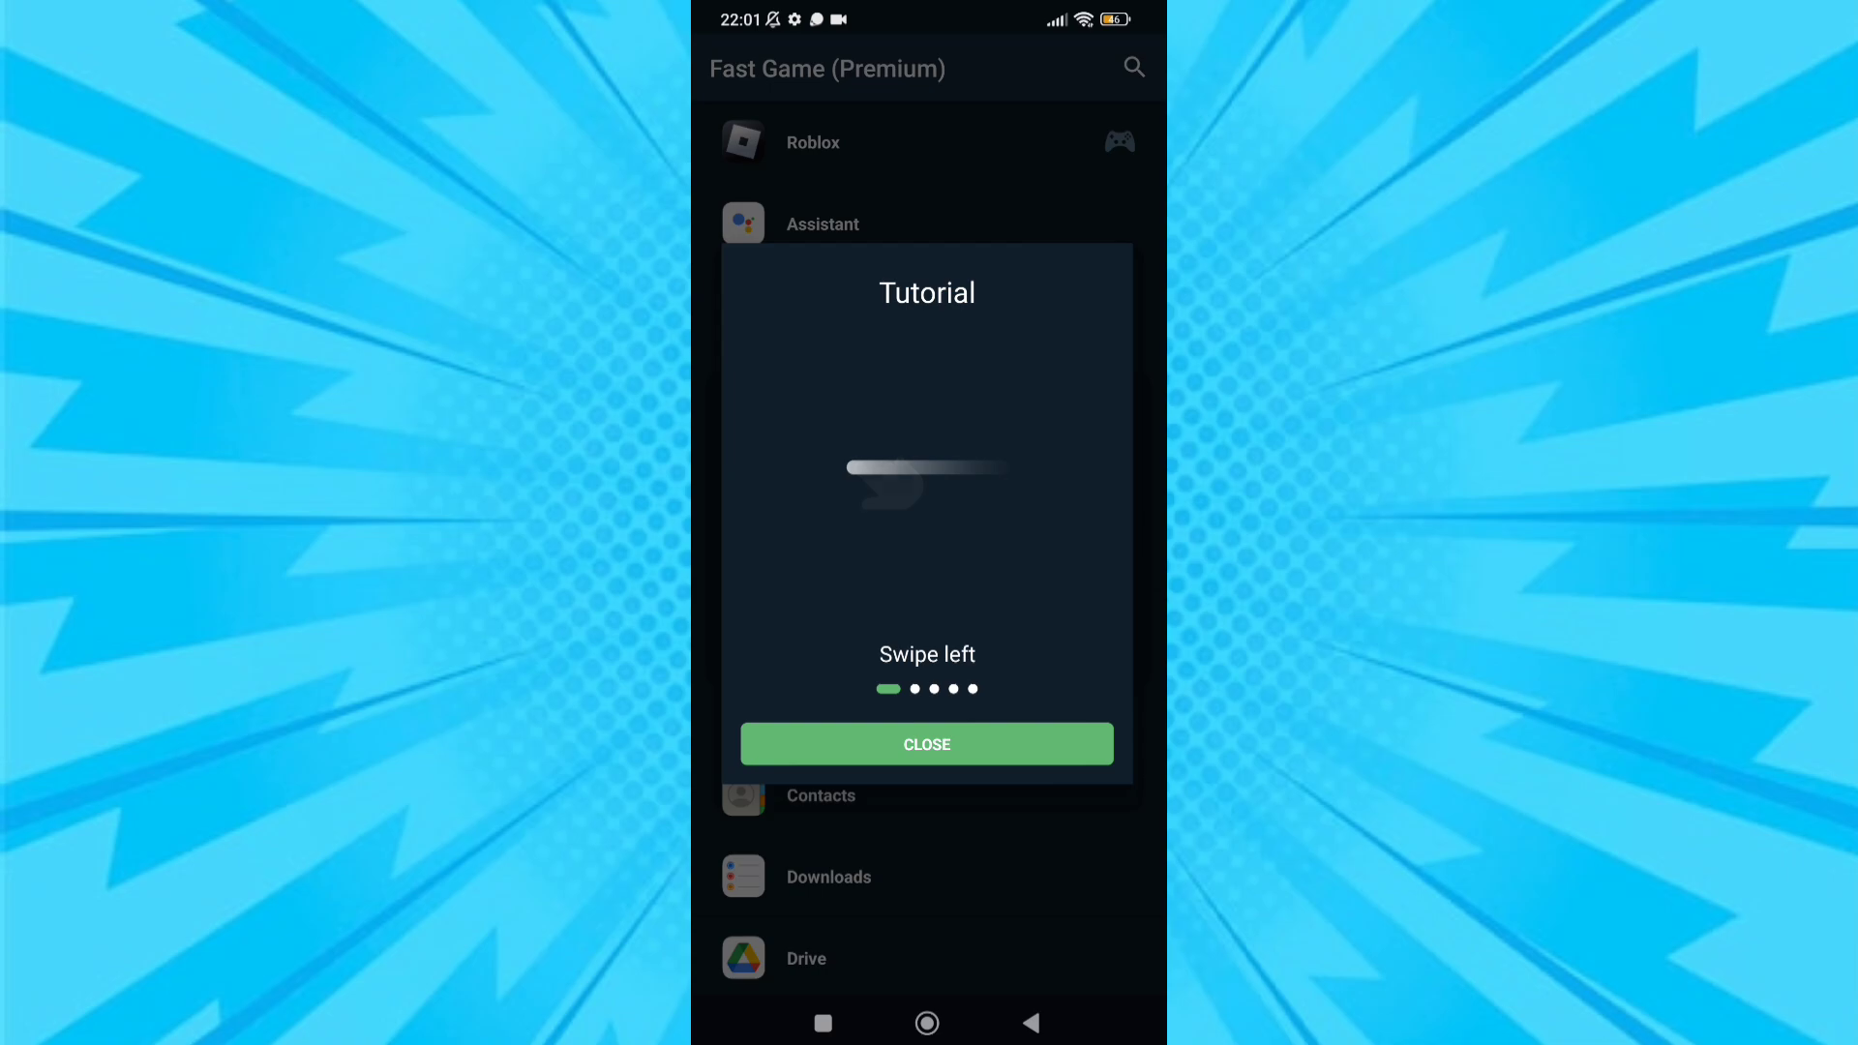
- Dismiss the Fast Game tutorial and the promotional popup
{"action": "scroll", "scroll_direction": "left", "scroll_amount": 3}
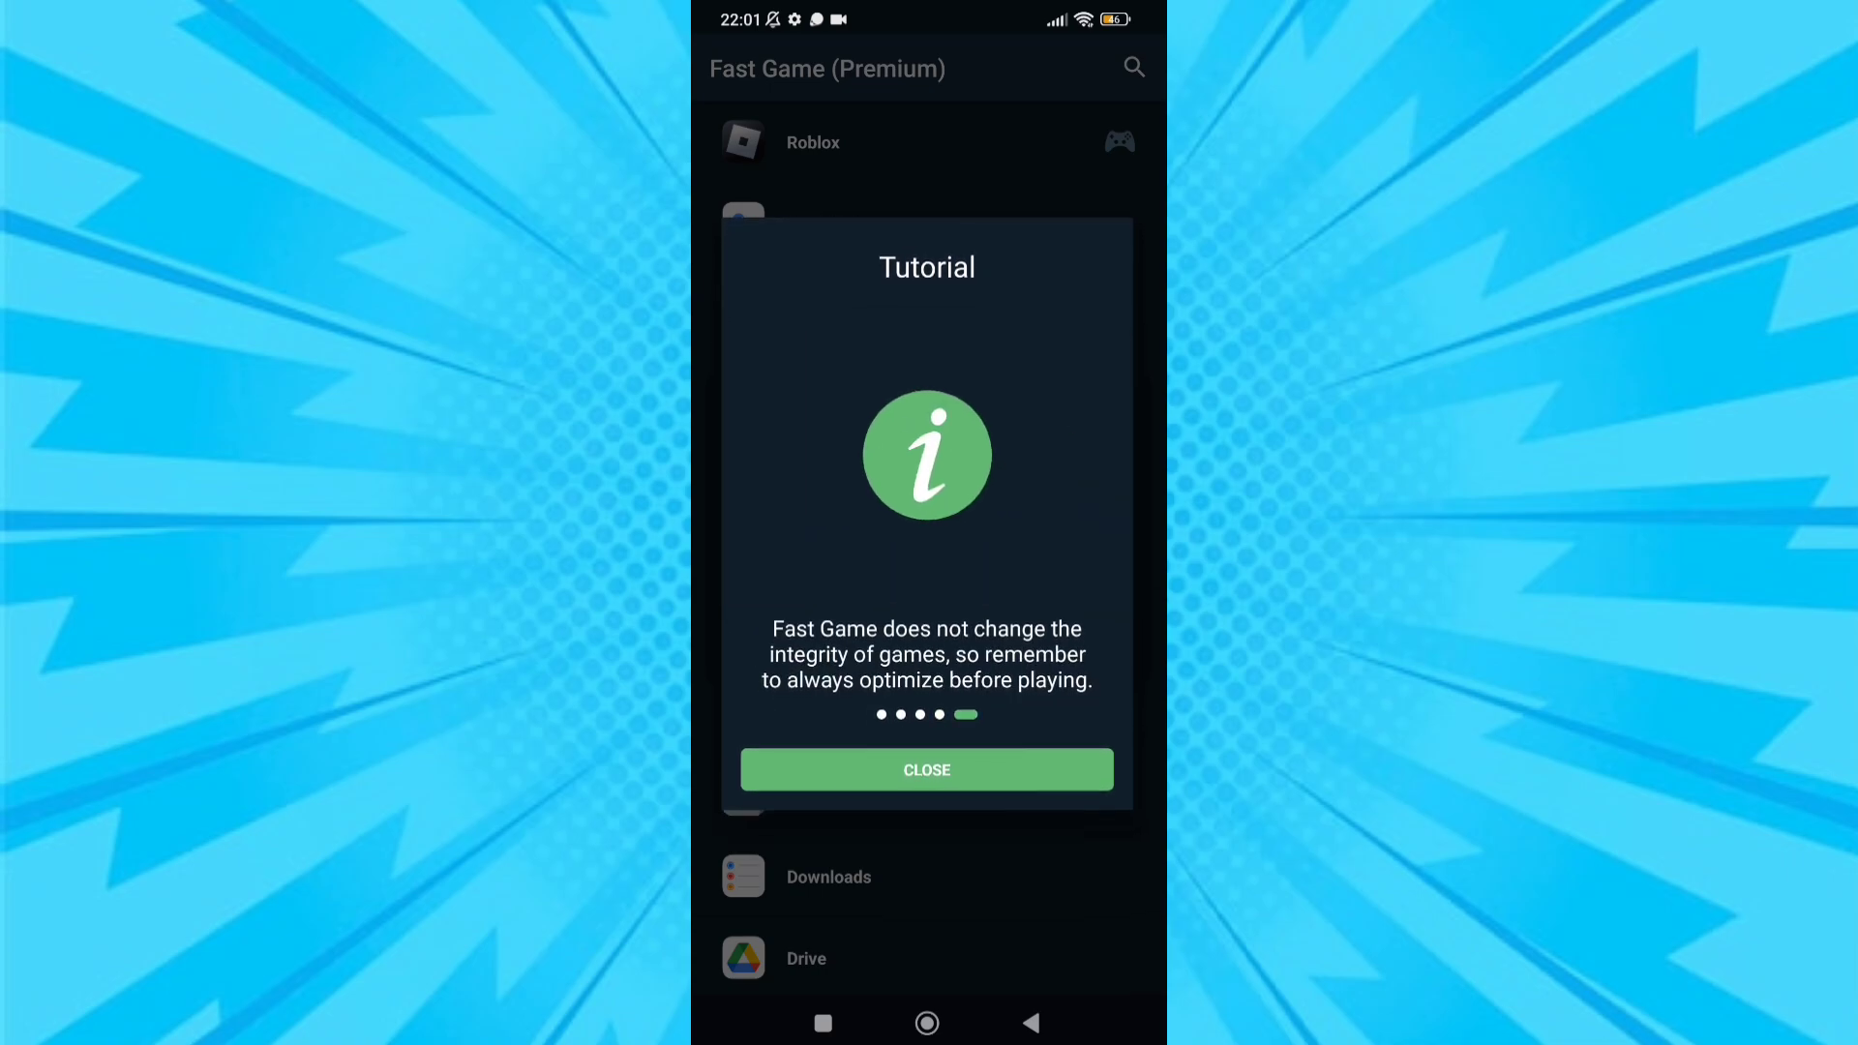
{"action": "left_click", "coordinate": [926, 769]}
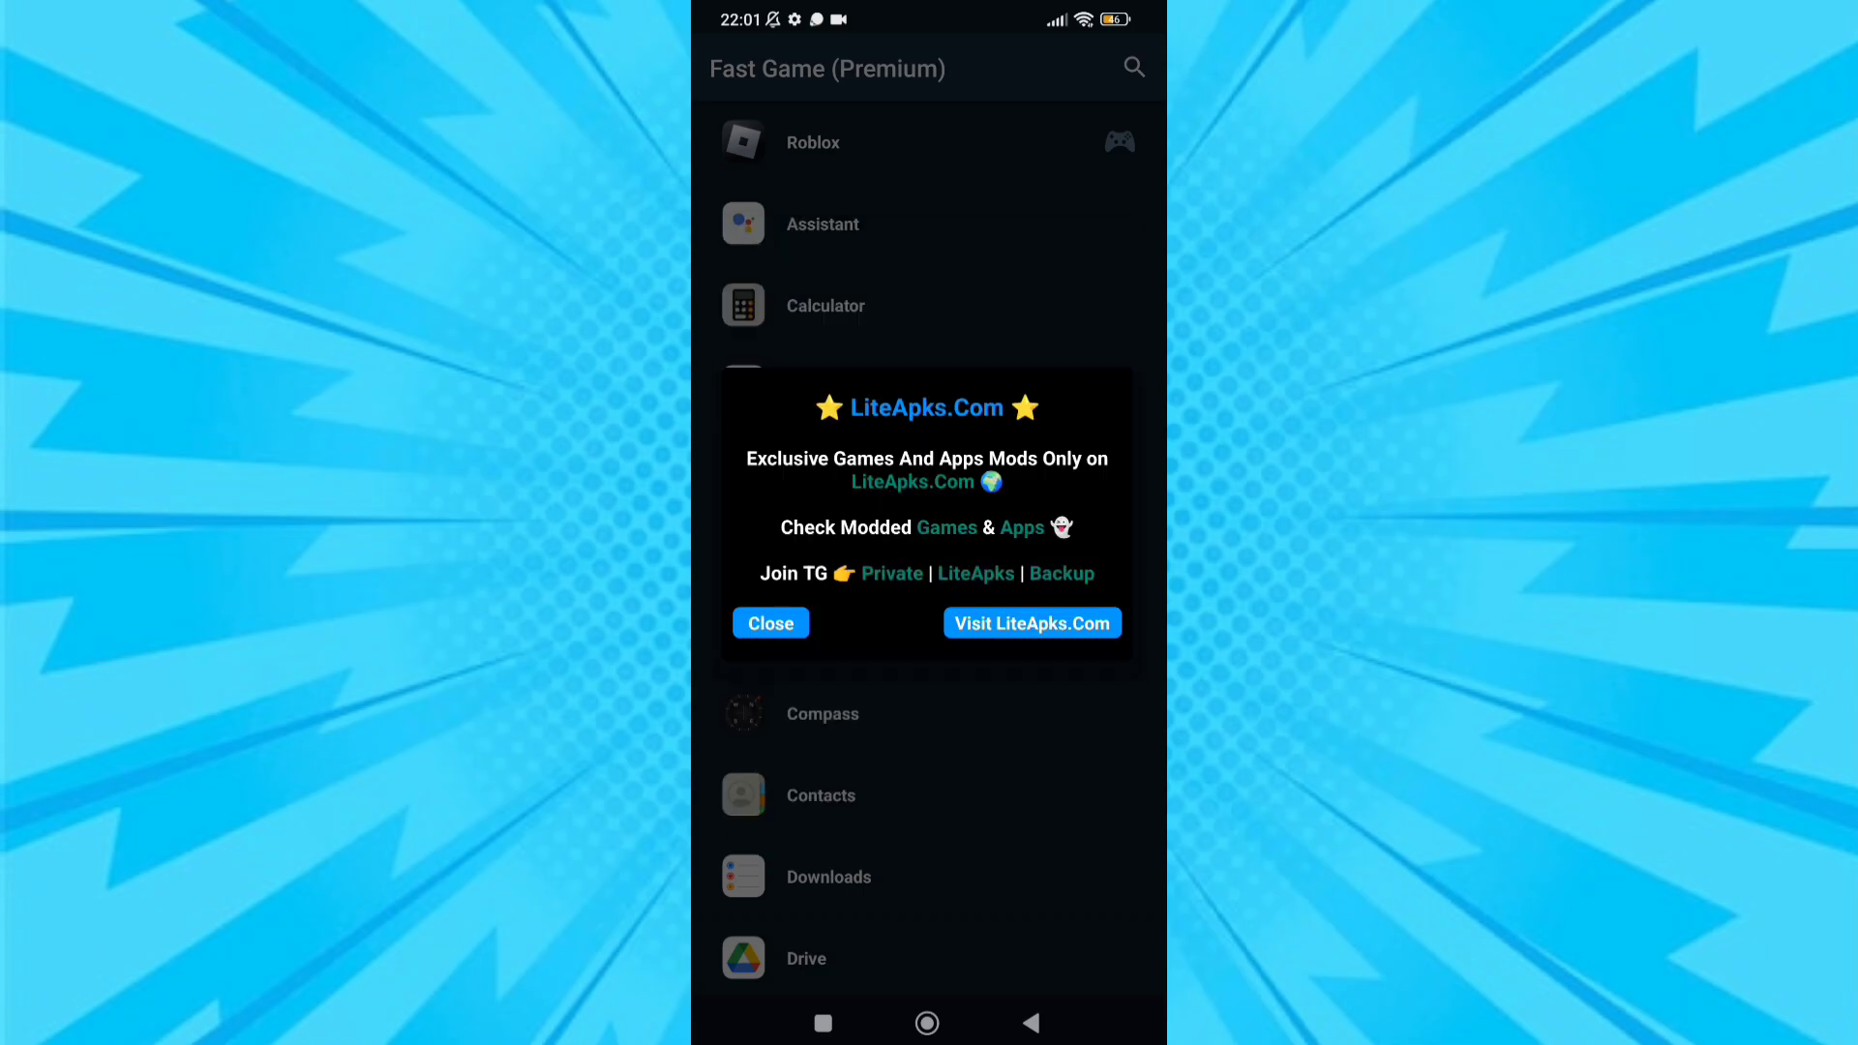
{"action": "left_click", "coordinate": [771, 623]}
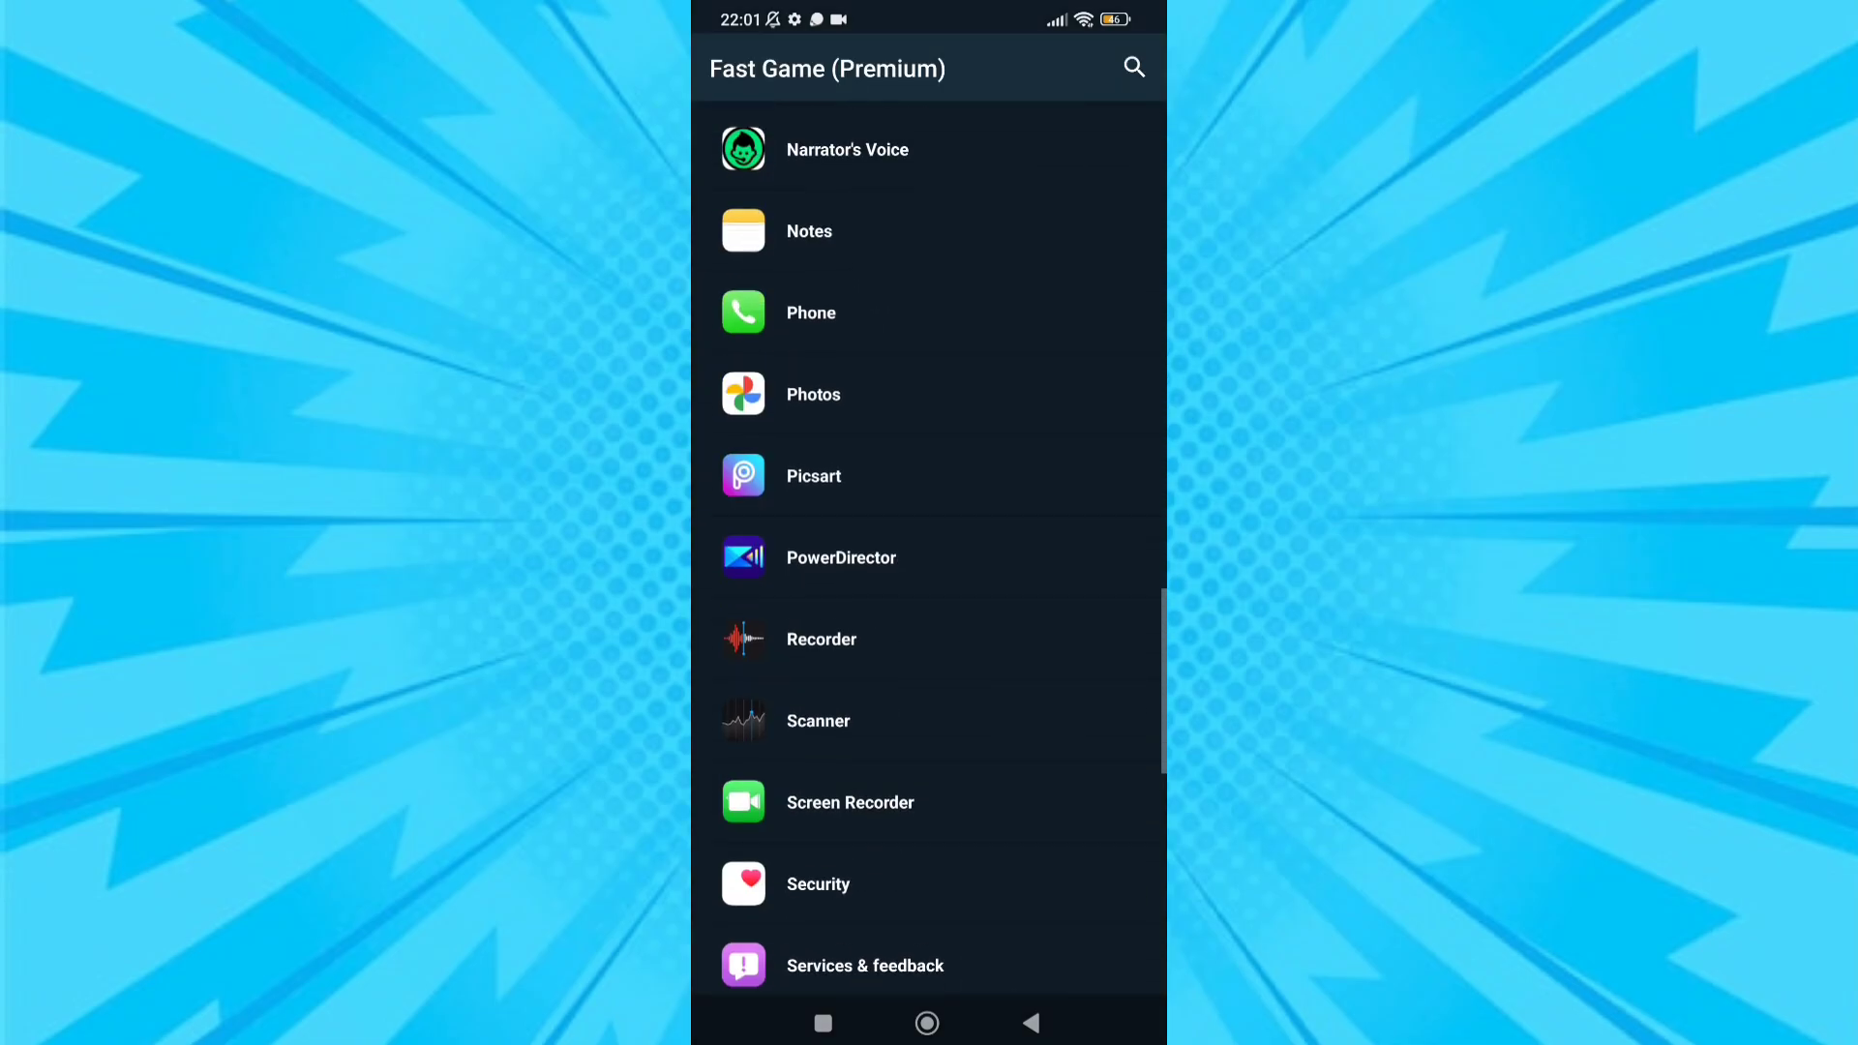
- Open Roblox's optimization settings and set Performance mode to max
{"action": "scroll", "scroll_direction": "down", "scroll_amount": 3}
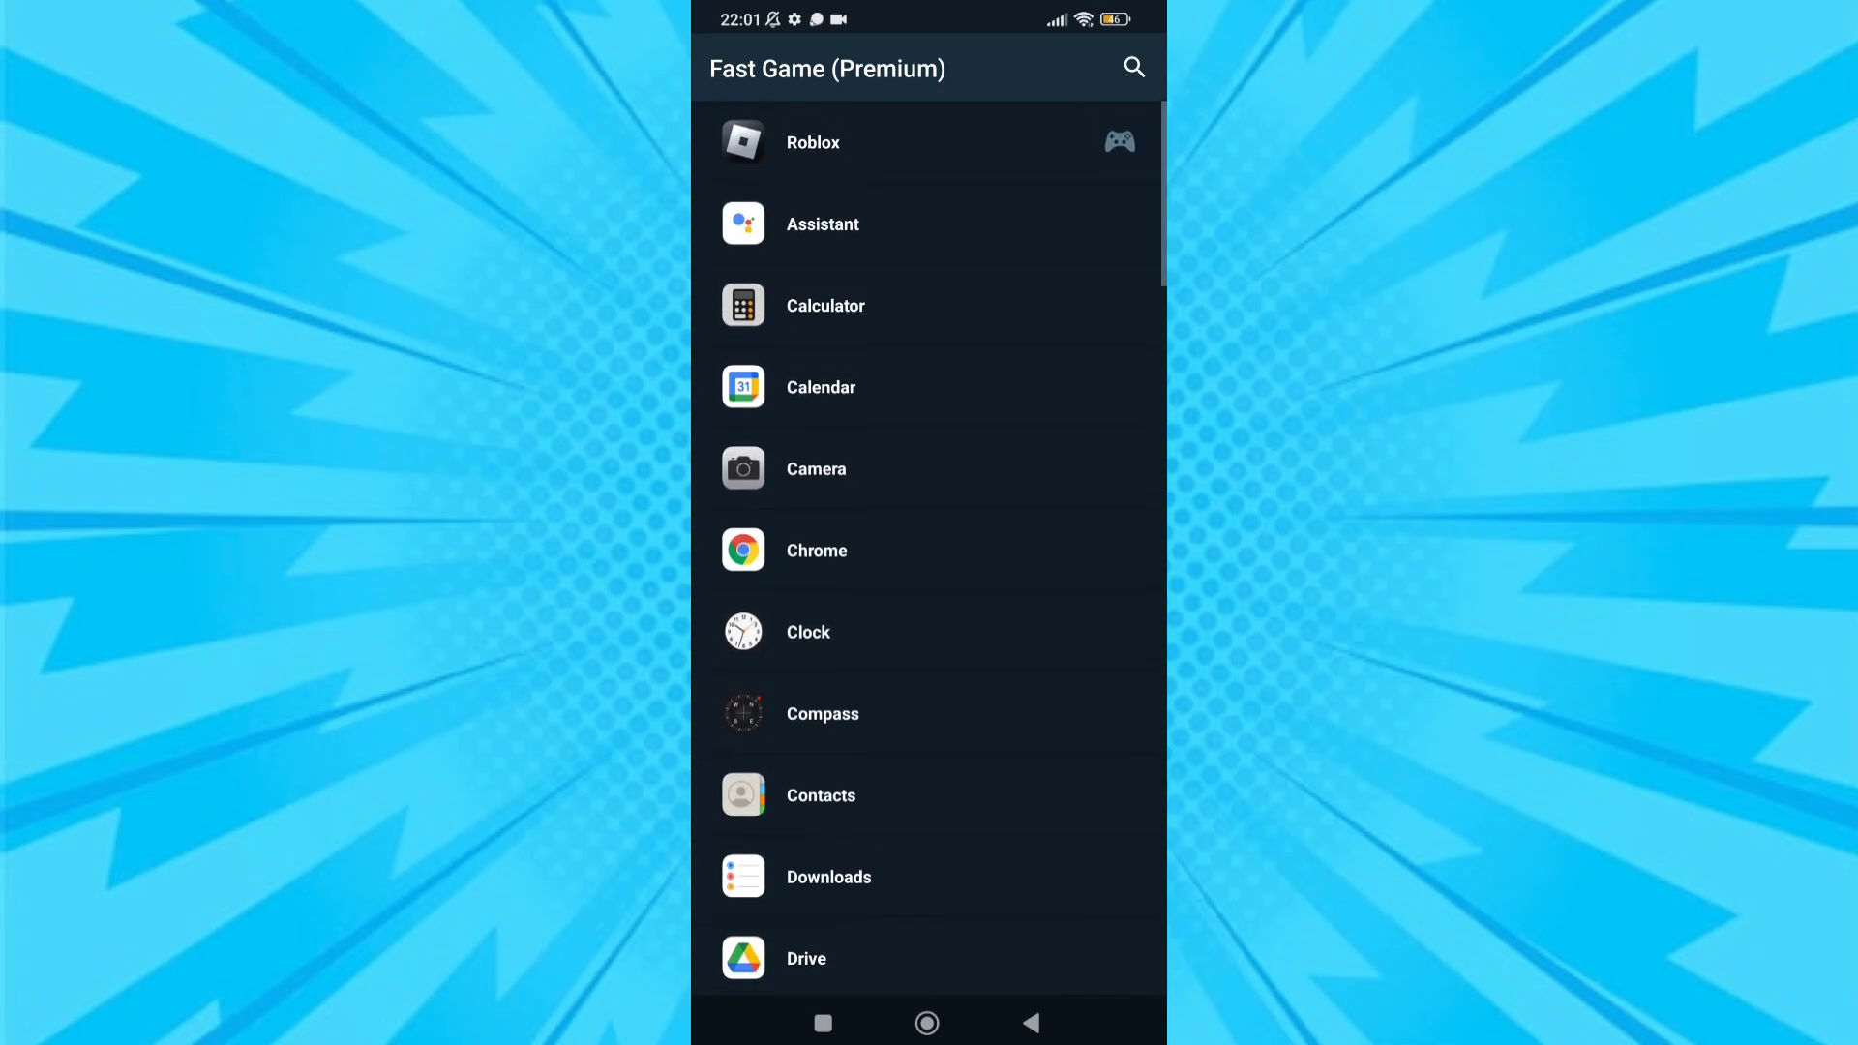
{"action": "left_click", "coordinate": [813, 142]}
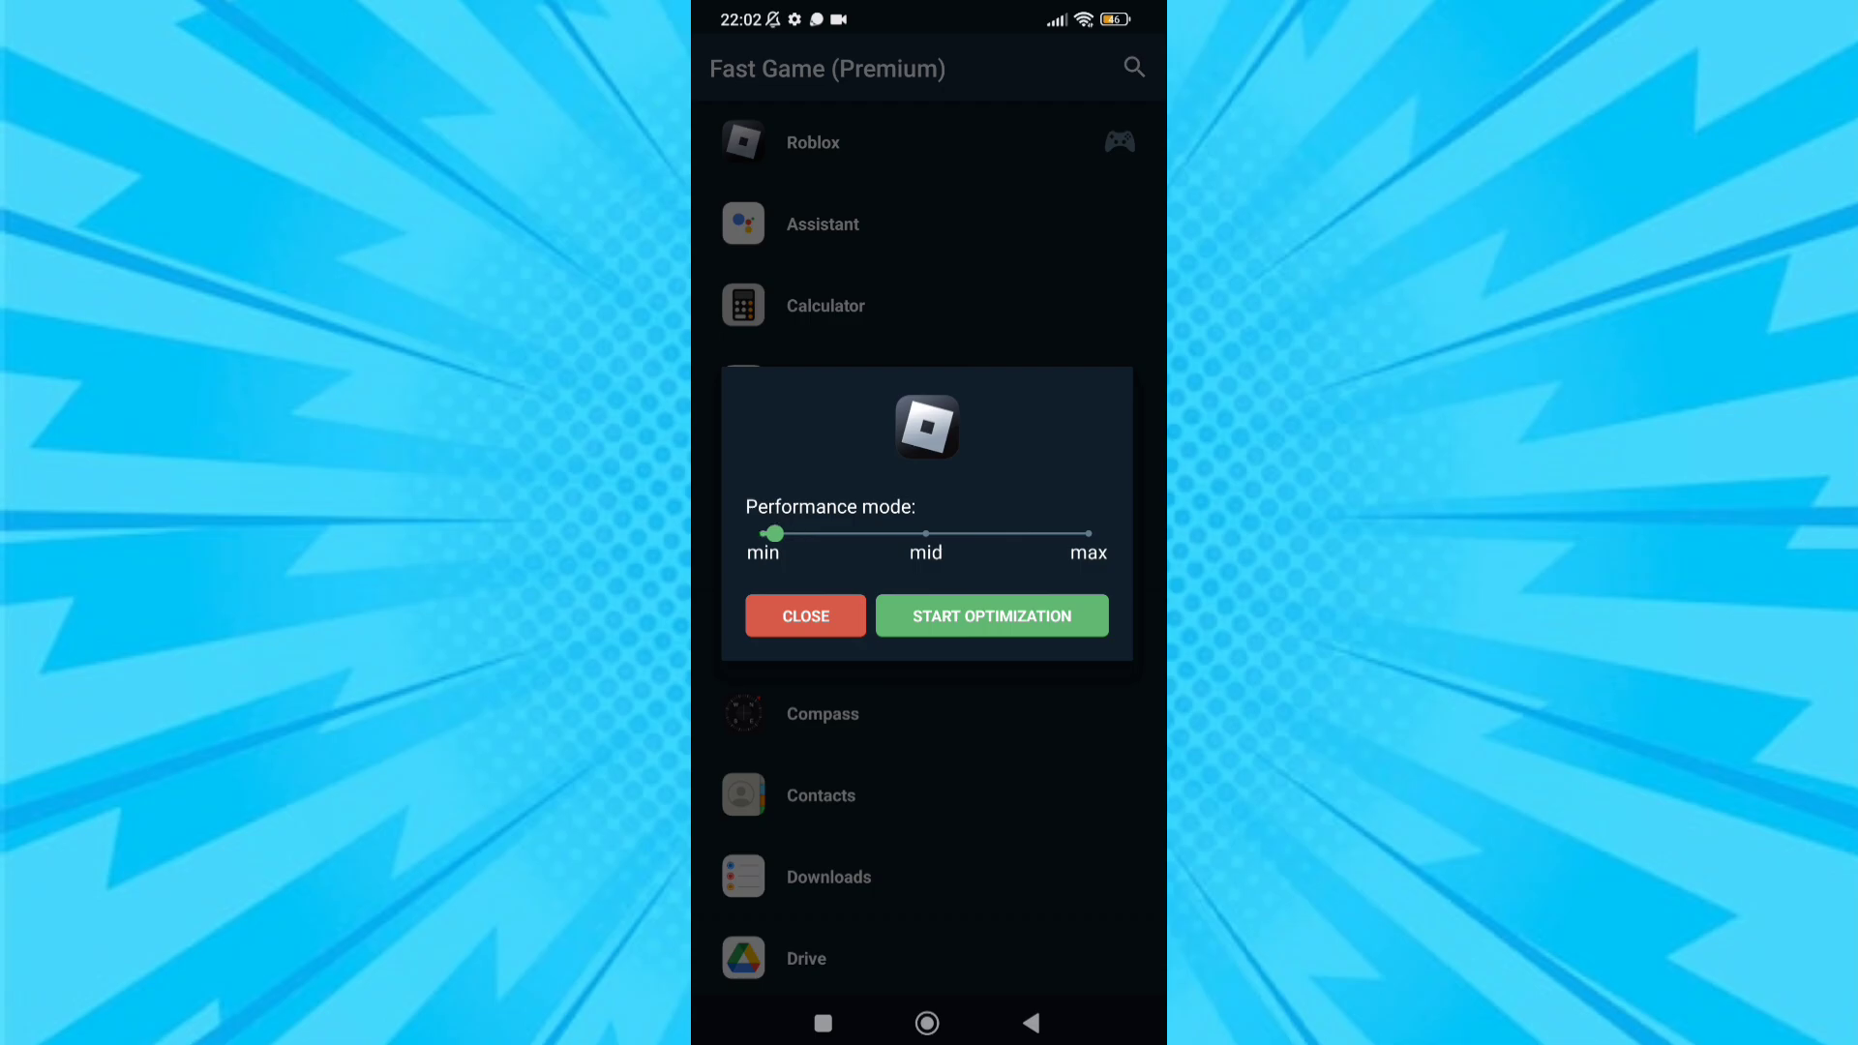
{"action": "left_click_drag", "start_coordinate": [775, 533], "coordinate": [1090, 533]}
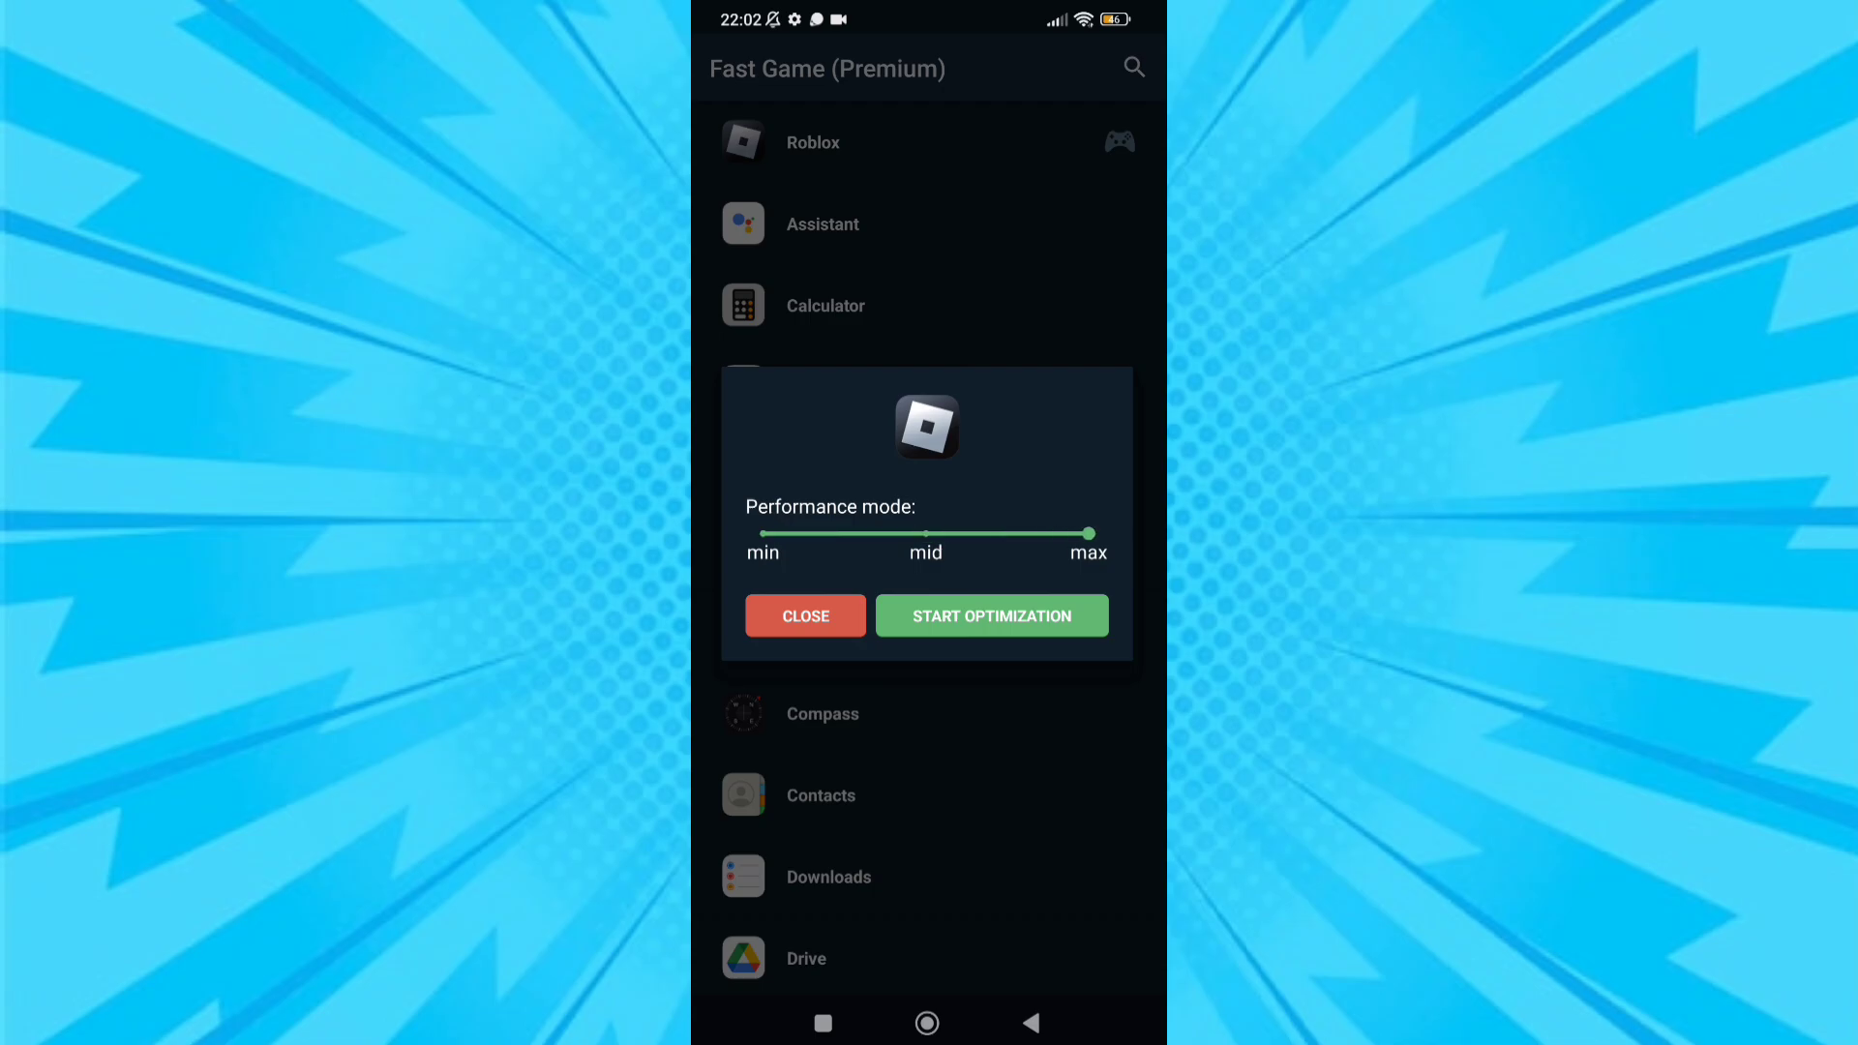